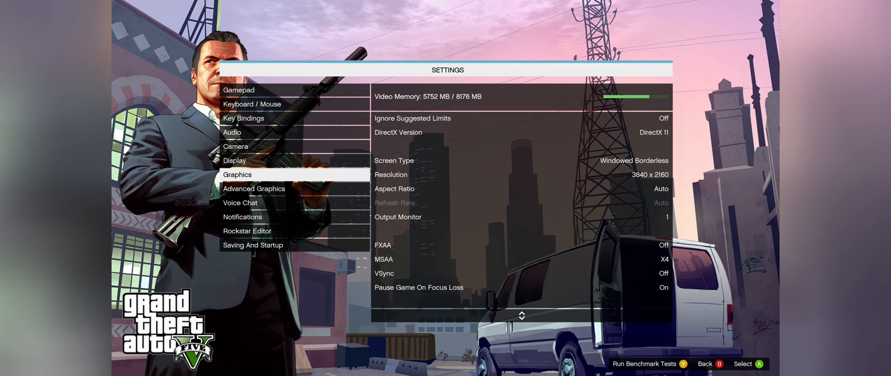
Show the Advanced Graphics options after confirming MSAA X4 and FXAA Off.
click(254, 188)
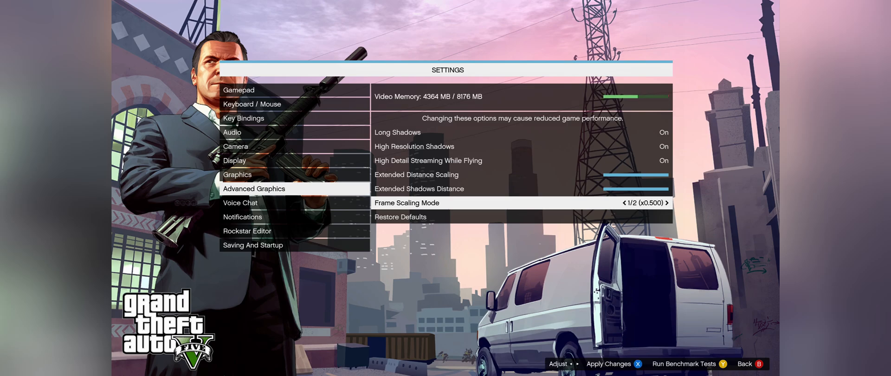
click(641, 202)
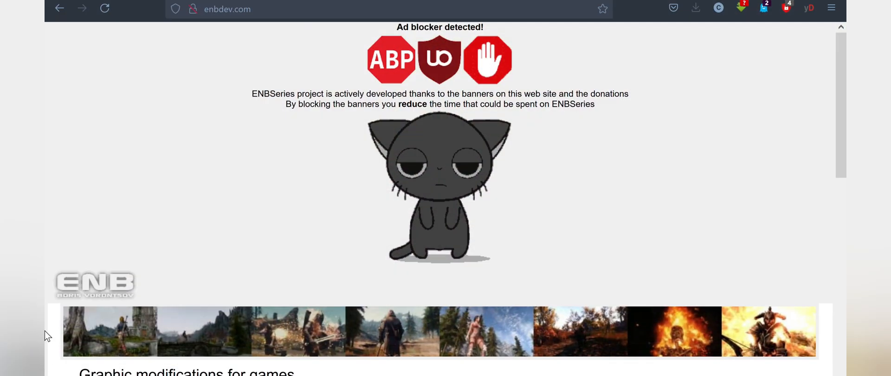
mouse_move(47, 268)
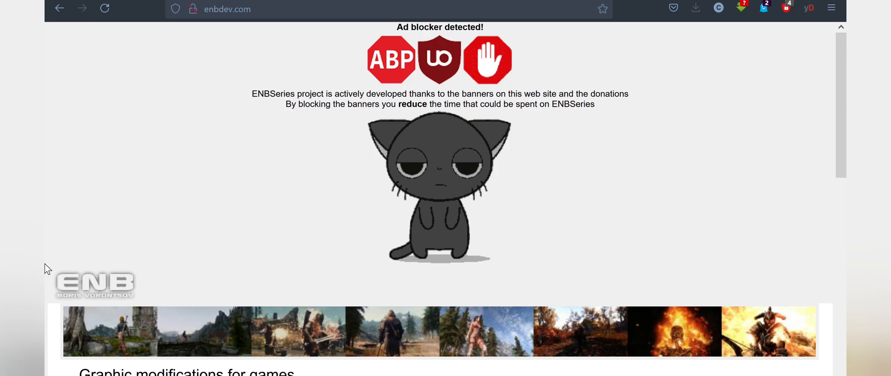
mouse_move(47, 187)
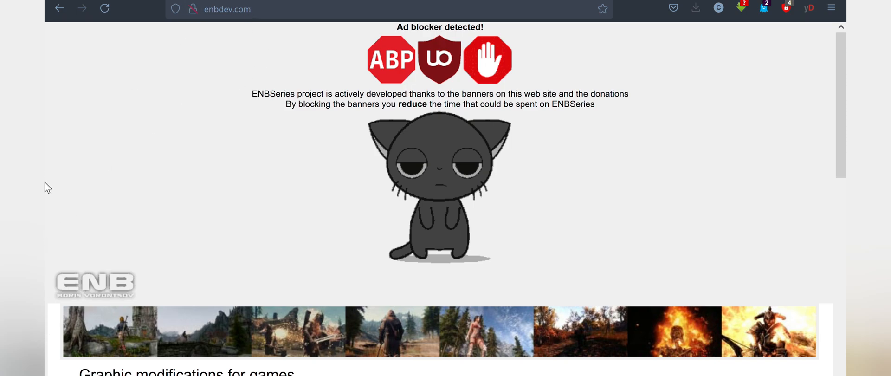
Navigate enbdev.com through News to the ENBSeries download page.
scroll(down, 3)
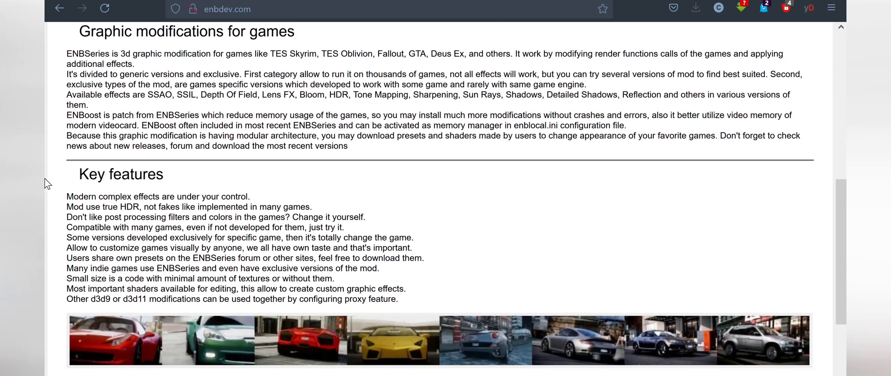
scroll(down, 3)
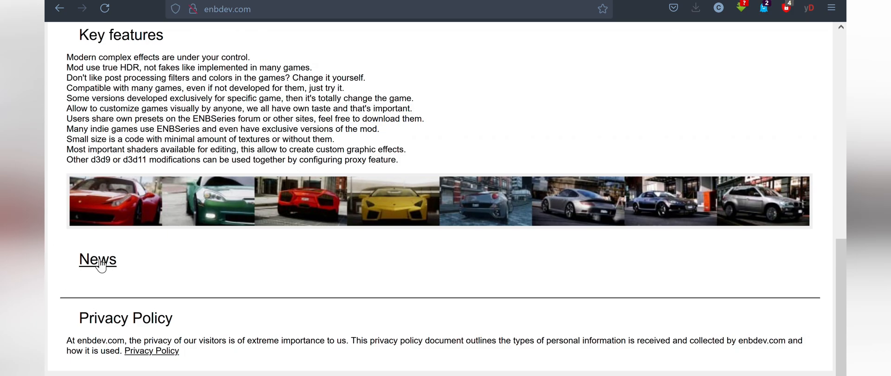
click(98, 259)
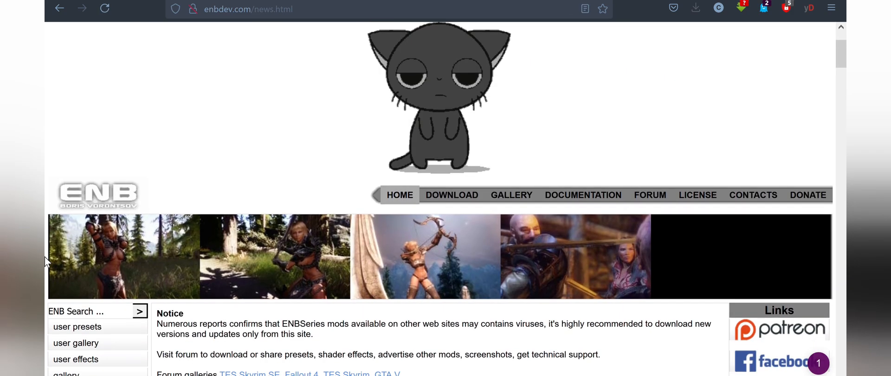
scroll(down, 3)
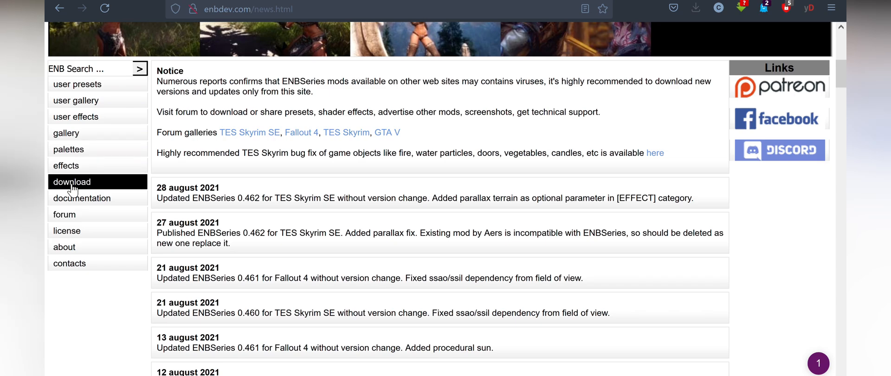
click(71, 182)
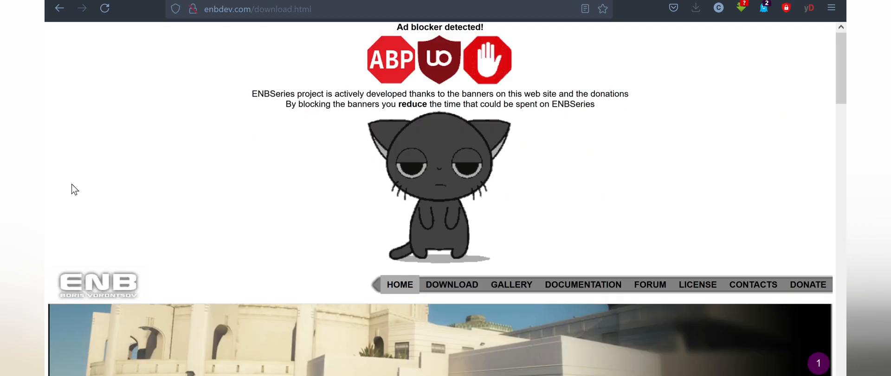
scroll(down, 3)
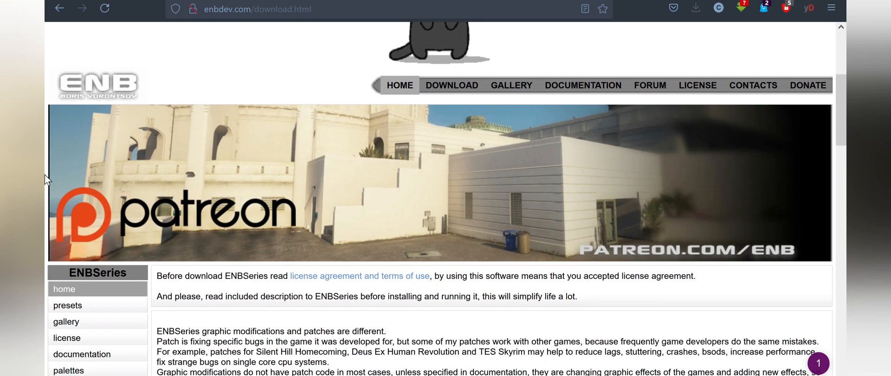
scroll(down, 3)
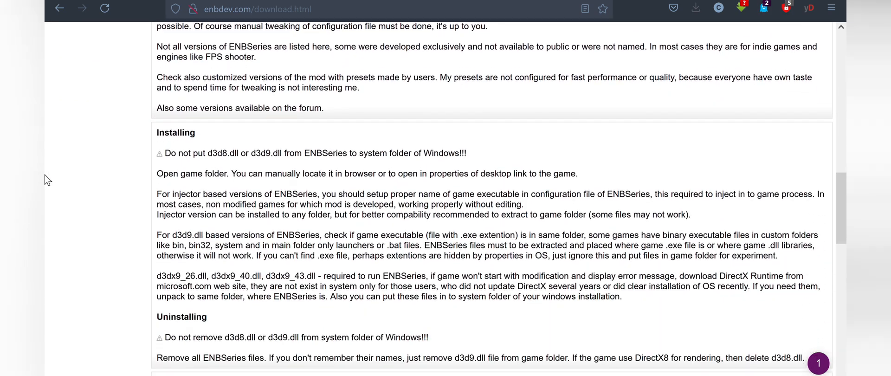
scroll(up, 3)
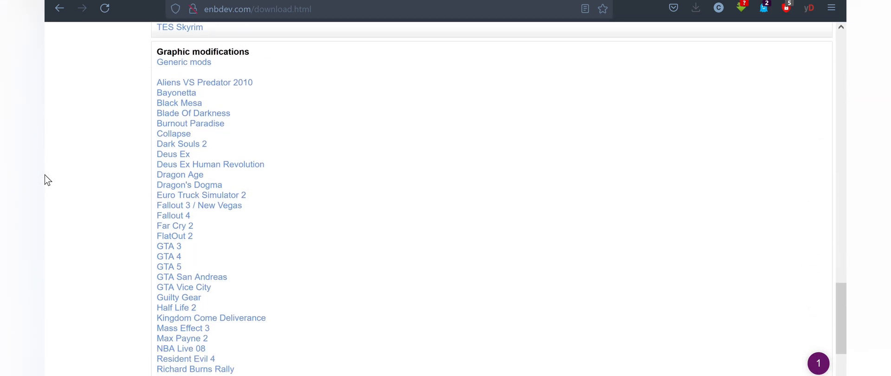
Download enbseries_gta5_v0456.zip from the GTA 5 v0.456 release page to Downloads and show its folder.
click(168, 266)
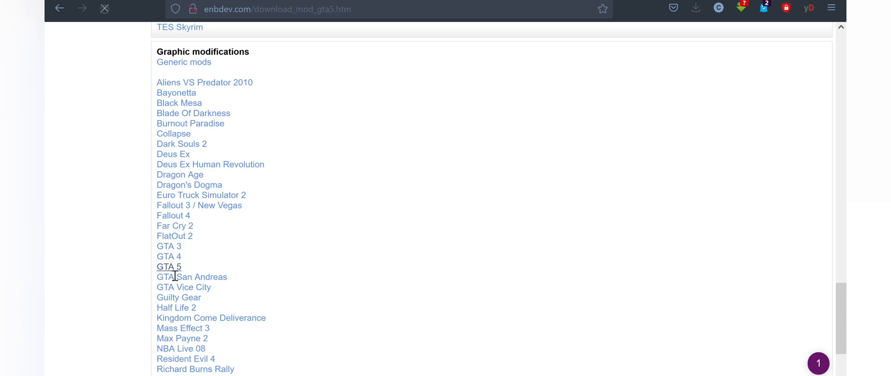
click(168, 267)
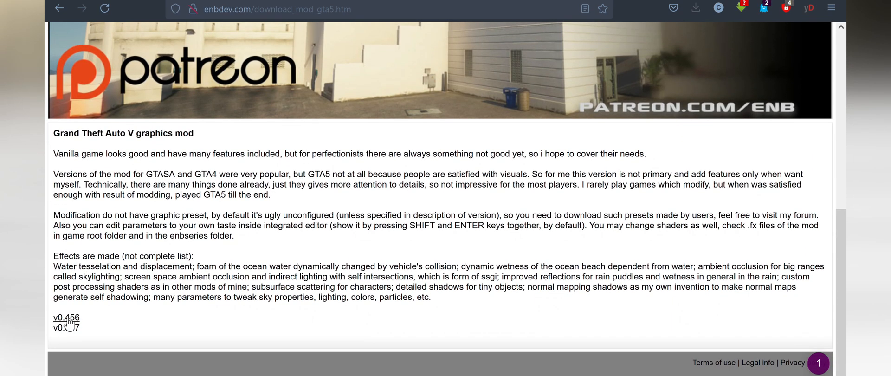
click(65, 317)
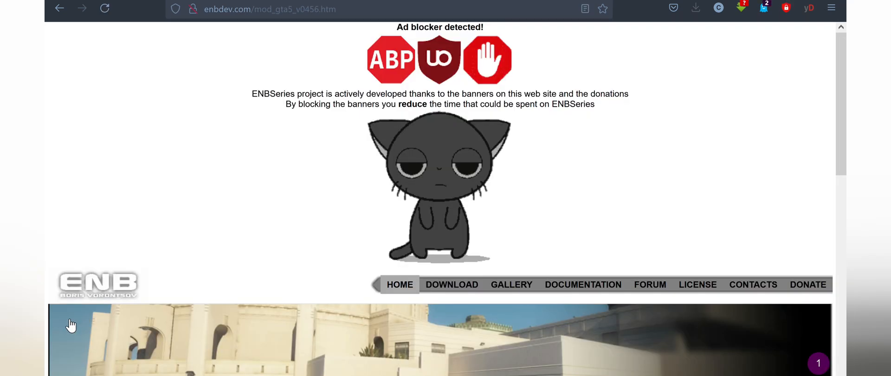
scroll(down, 3)
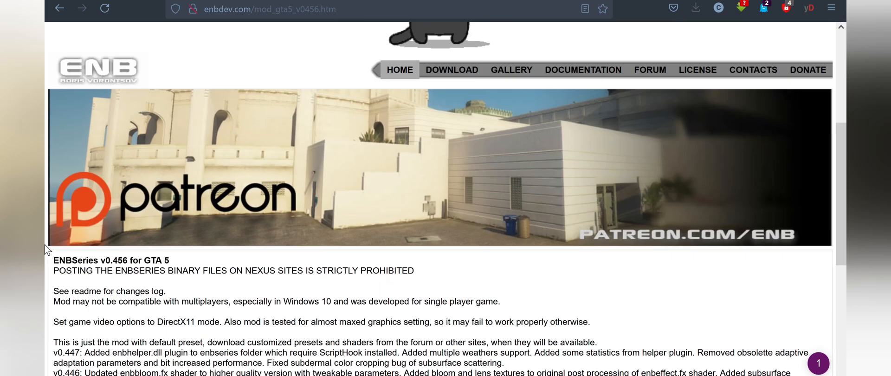
scroll(down, 3)
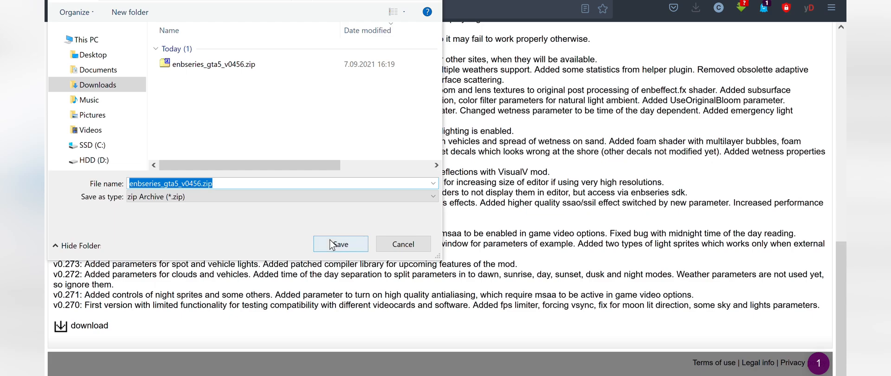
click(339, 244)
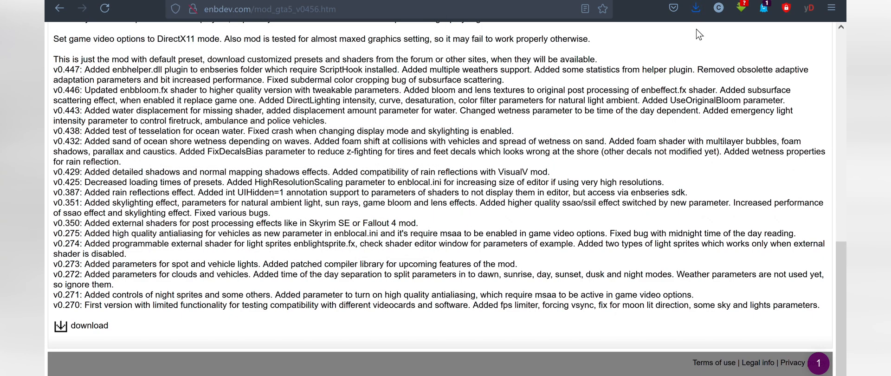
click(696, 8)
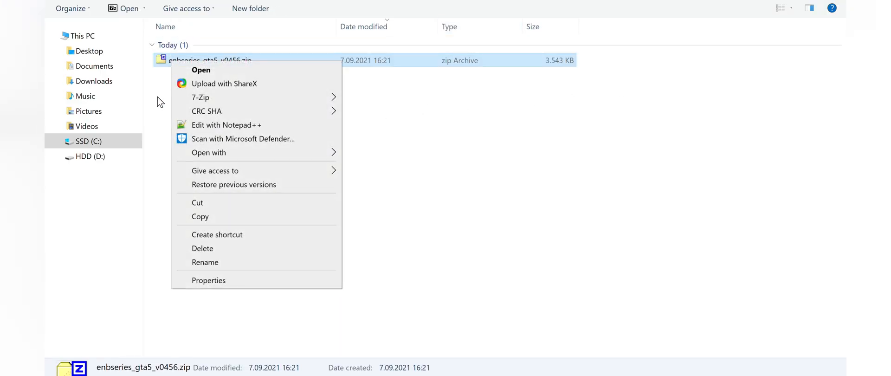
Extract the ENB zip and copy all the extracted ENB files.
click(230, 155)
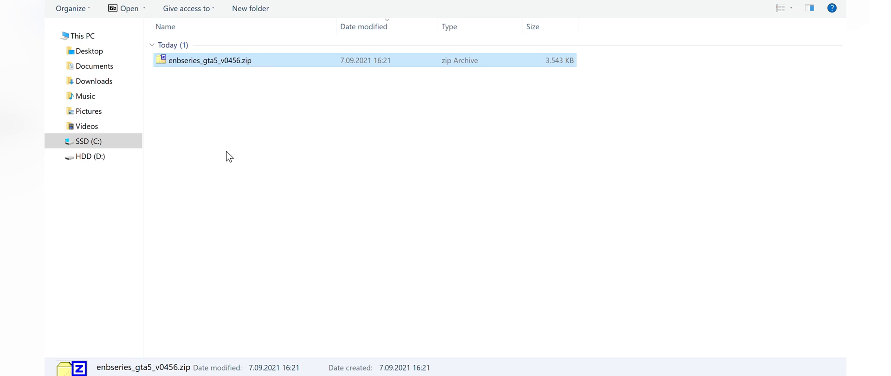
right_click(209, 60)
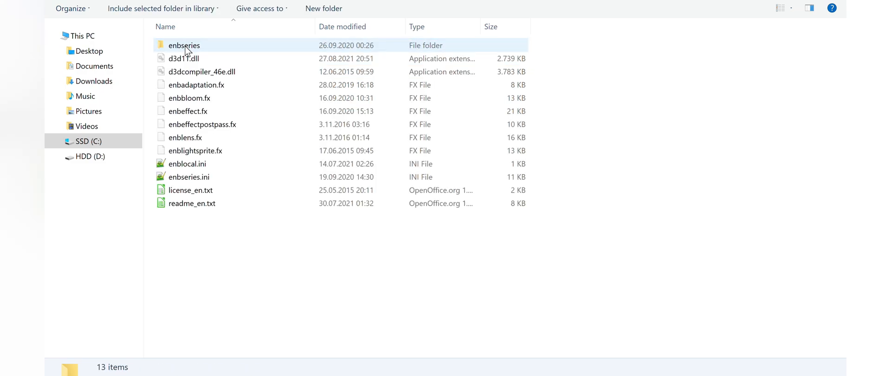
key(ctrl+a)
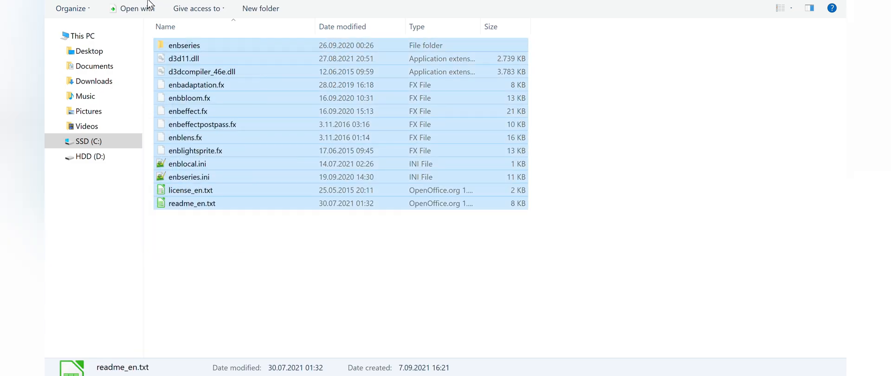
right_click(201, 71)
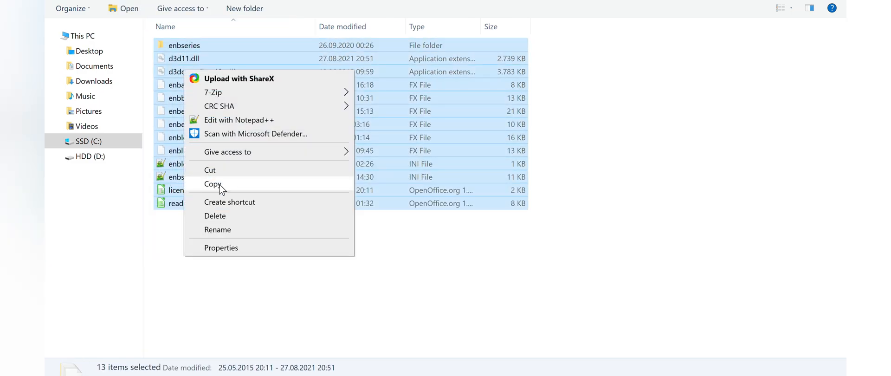
click(91, 157)
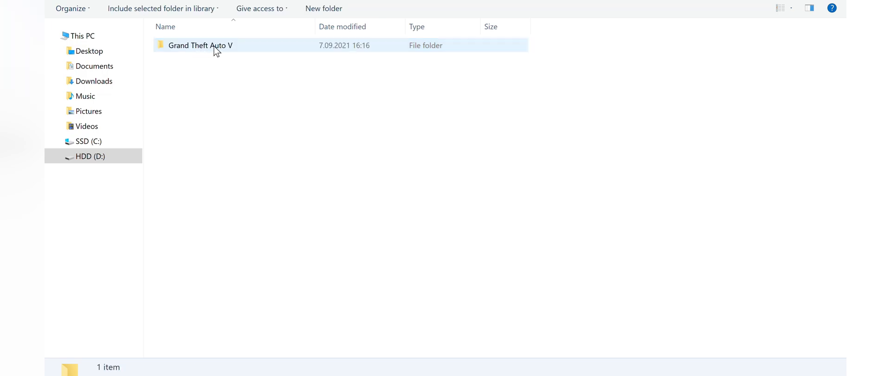
Paste the ENB files into the Grand Theft Auto V folder, merging enbseries and replacing duplicates.
double_click(200, 44)
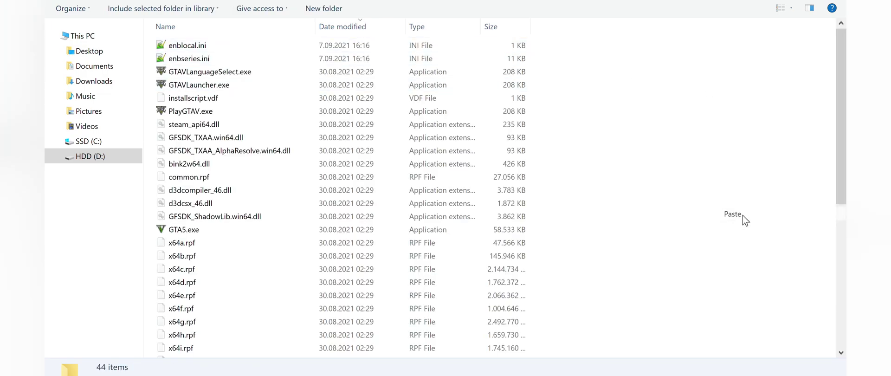
click(733, 215)
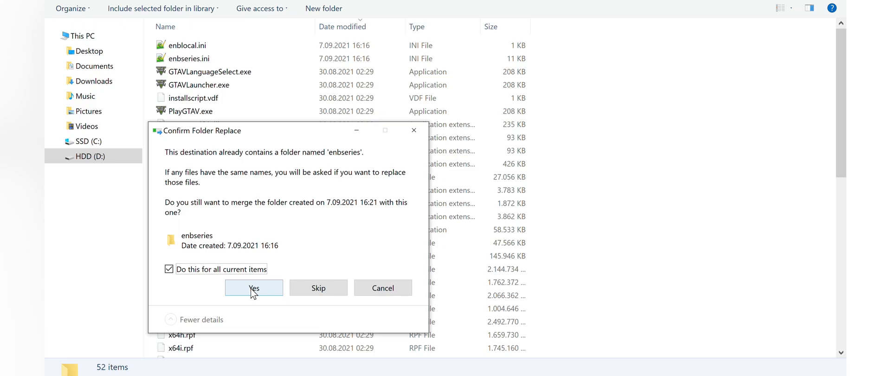
click(254, 287)
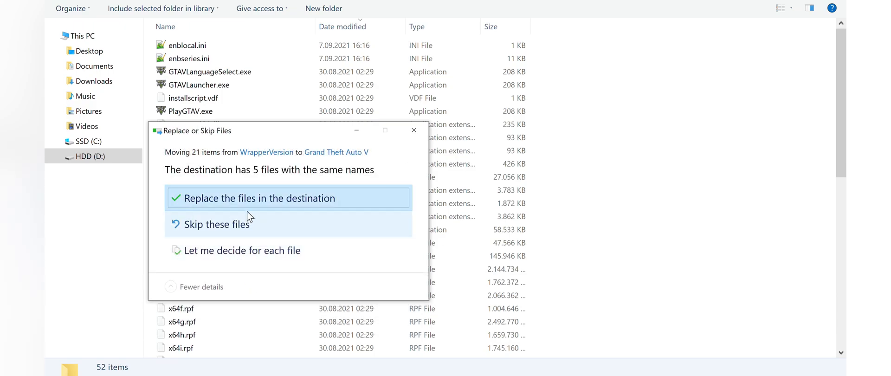
click(258, 198)
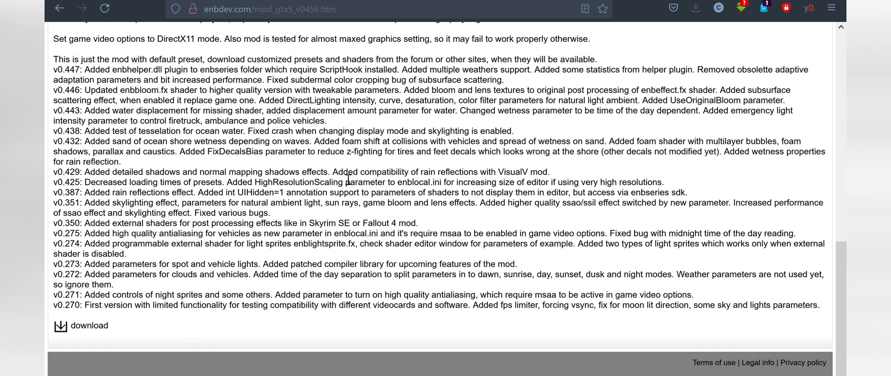
mouse_move(46, 207)
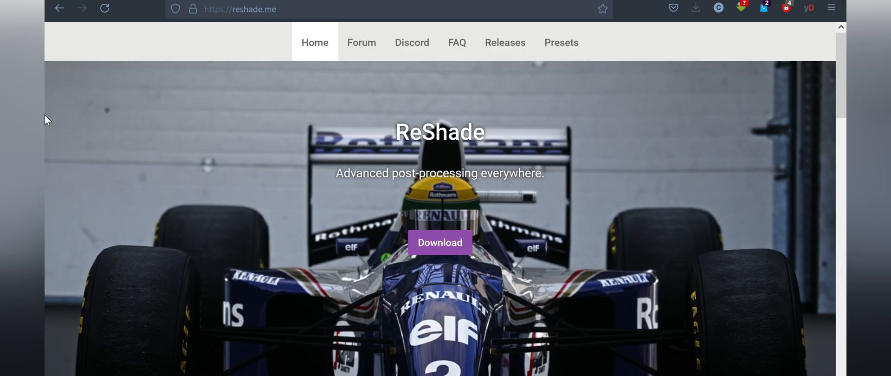
mouse_move(276, 270)
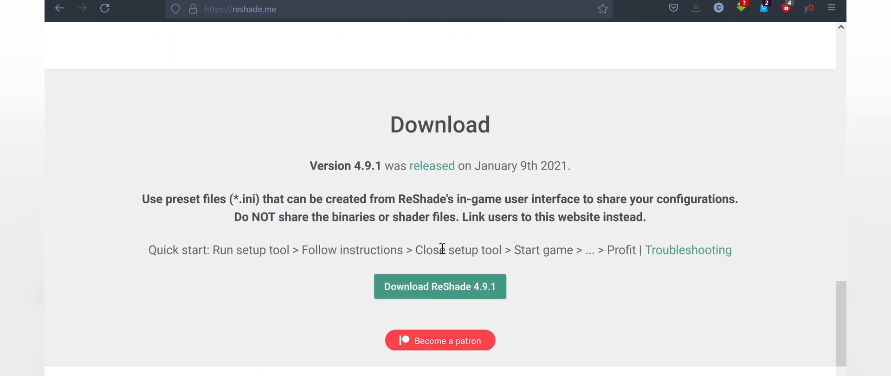
mouse_move(431, 296)
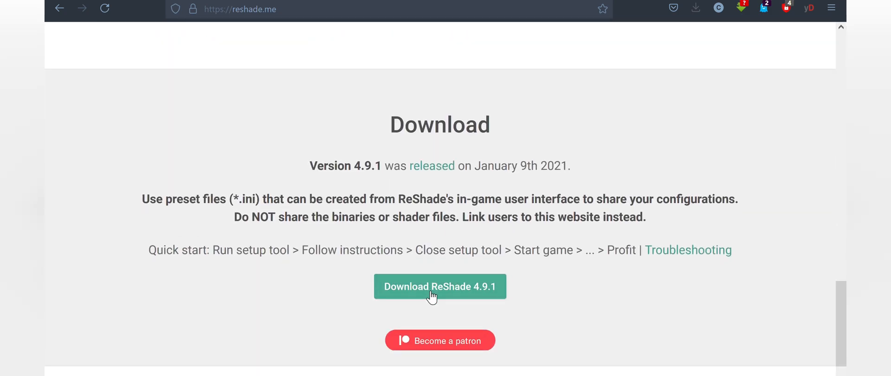
Download the ReShade 4.9.1 setup from reshade.me and save it to Downloads.
click(439, 286)
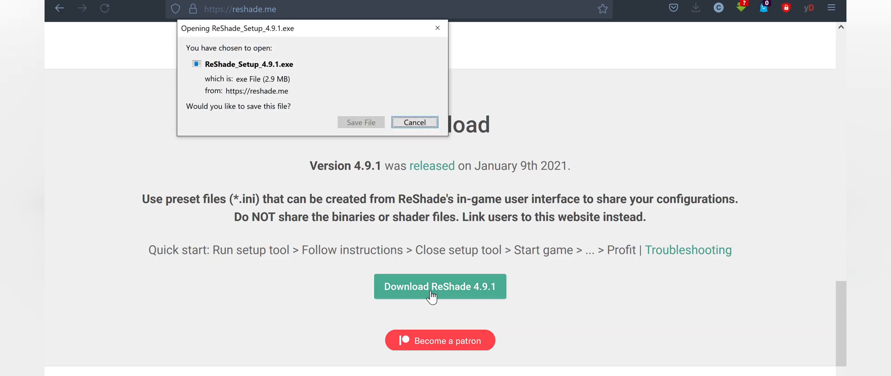
click(360, 123)
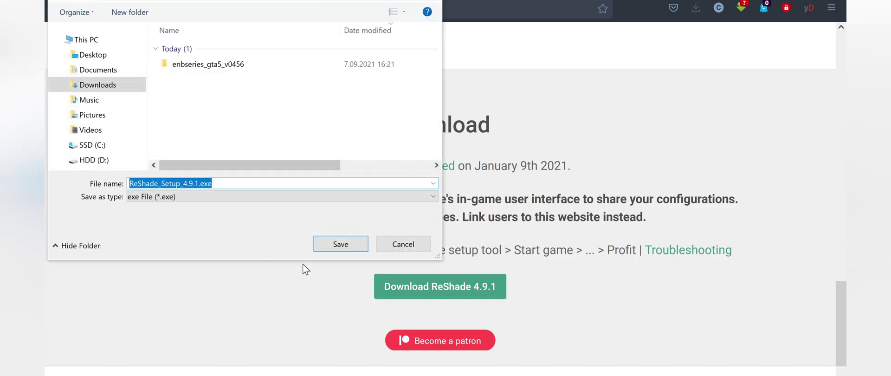
click(340, 243)
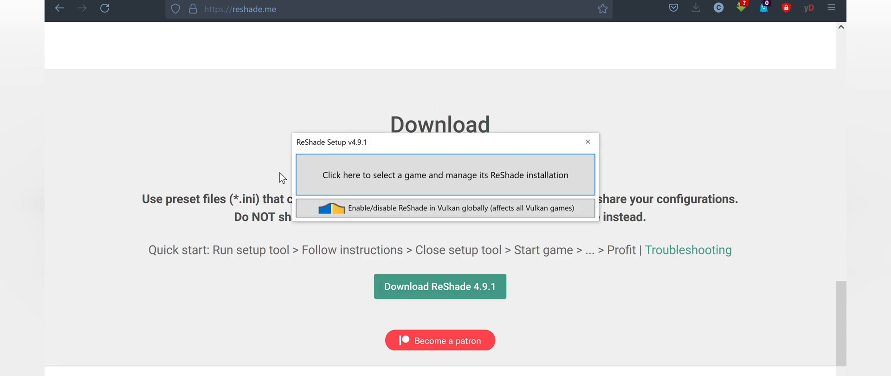
Choose GTA5.exe in the game folder as the ReShade install target.
click(444, 175)
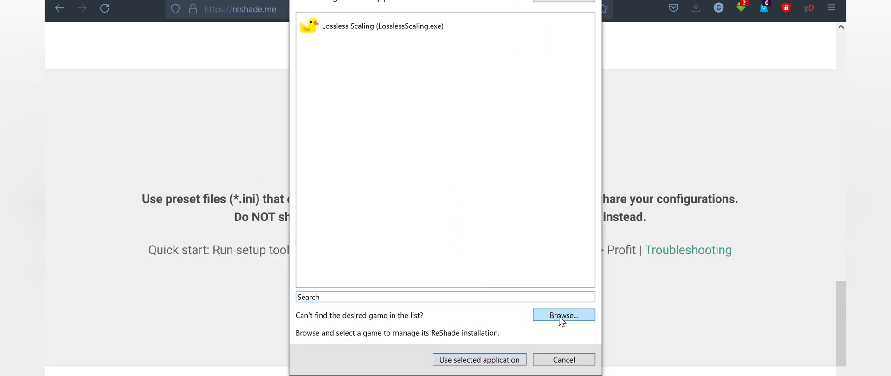
click(563, 316)
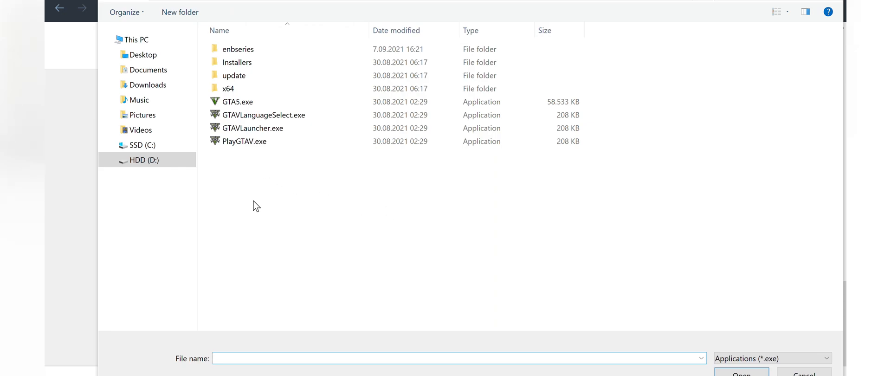
click(236, 102)
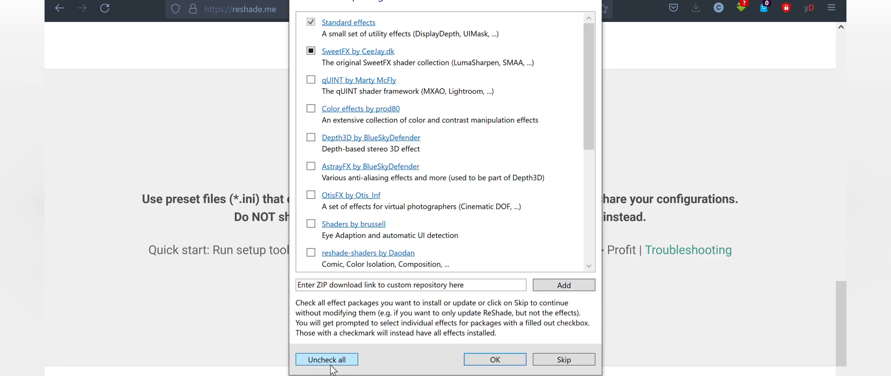
mouse_move(289, 57)
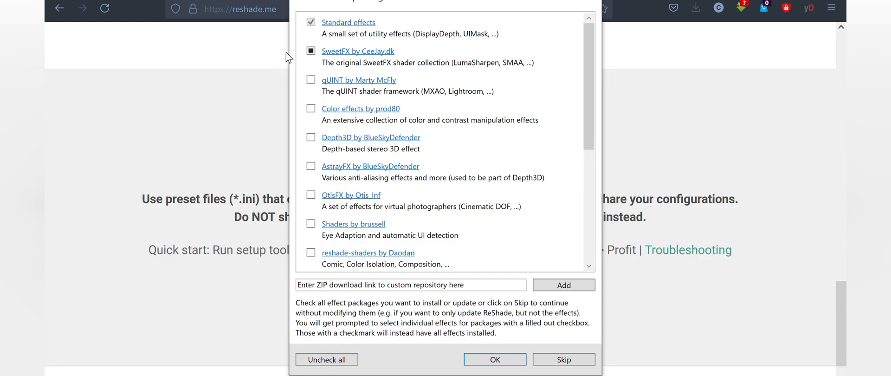
mouse_move(326, 359)
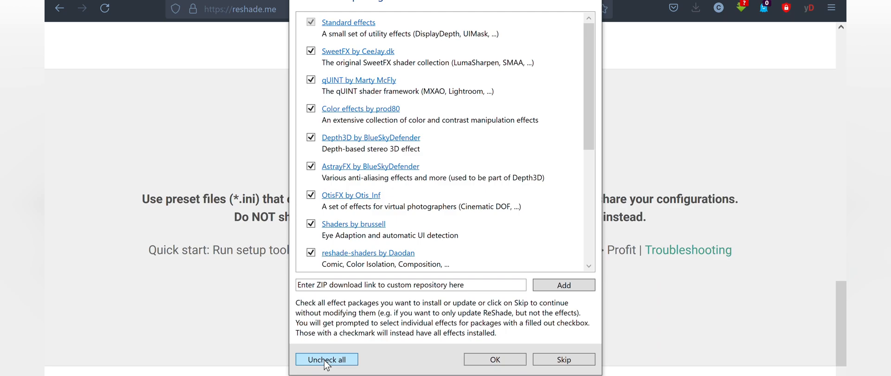
Set the effect packages, finish the ReShade install, then close the setup and Firefox.
click(494, 359)
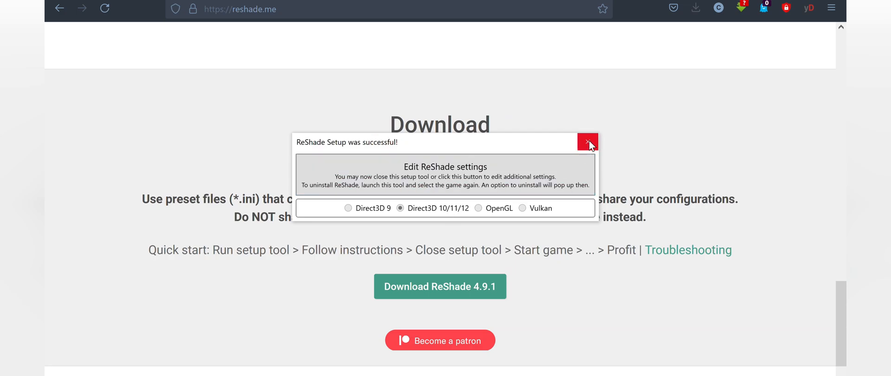
click(587, 142)
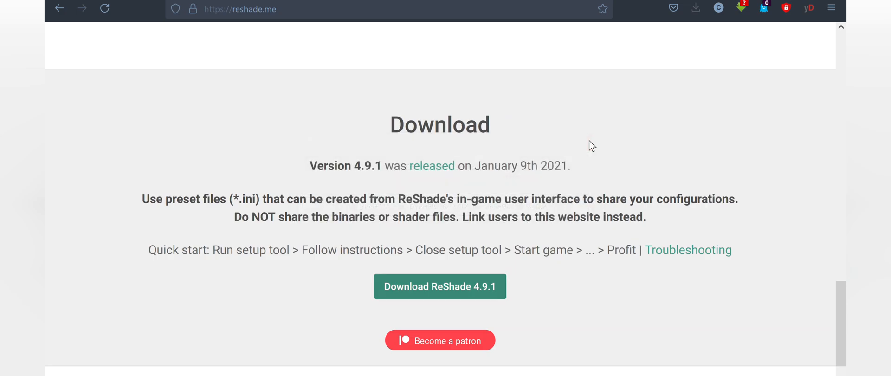
mouse_move(574, 151)
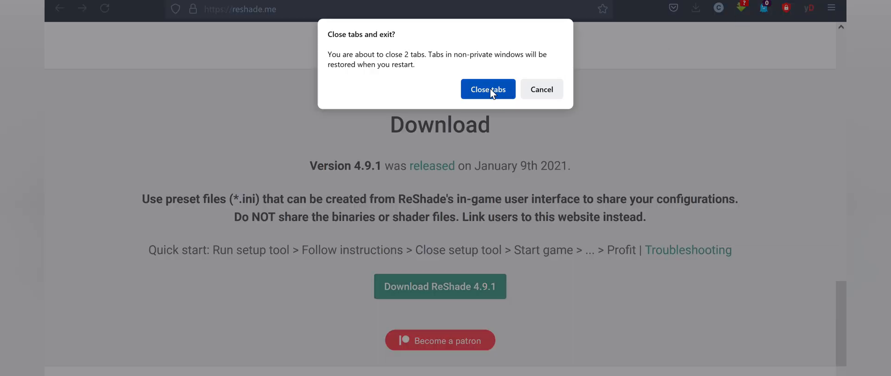
click(487, 89)
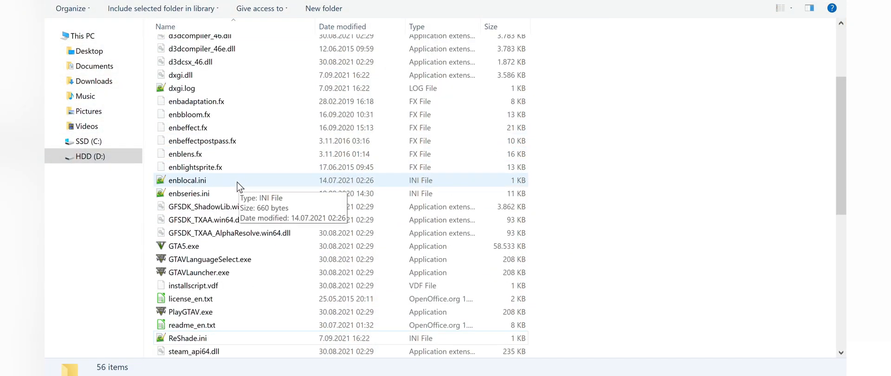
Edit enblocal.ini so InitProxyFunctions=false and ProxyLibrary=d3d11.dll.
click(186, 180)
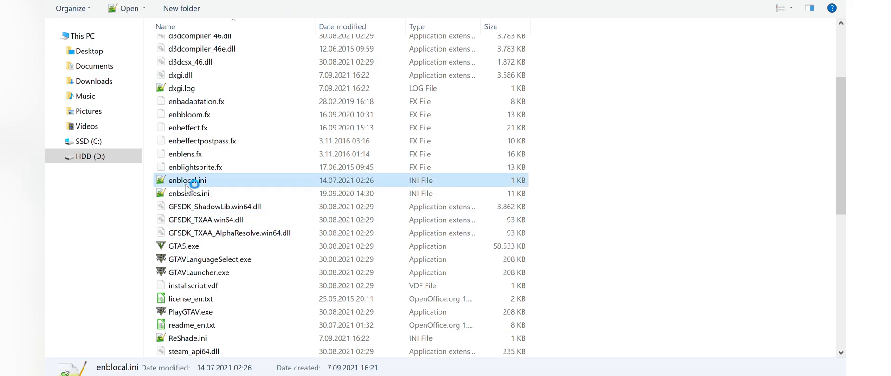
double_click(186, 180)
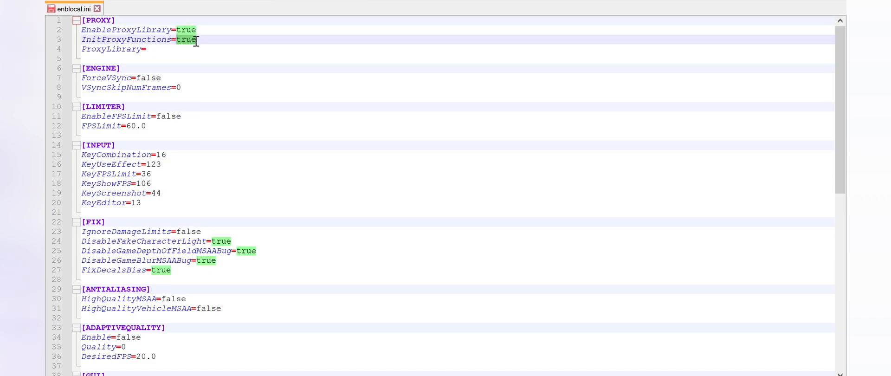
text(false)
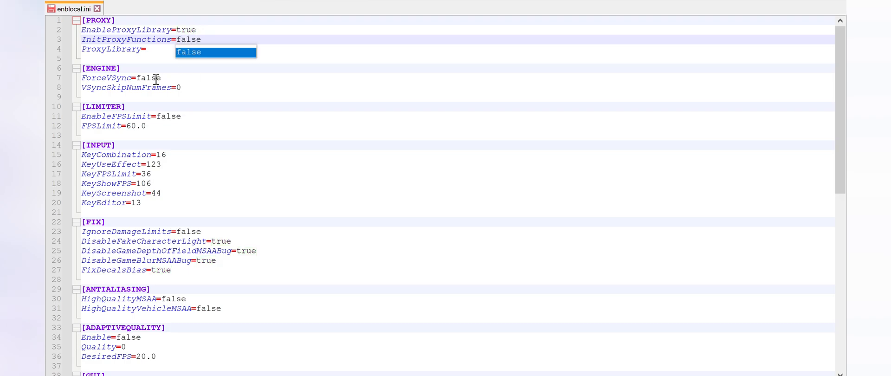
text(d3d)
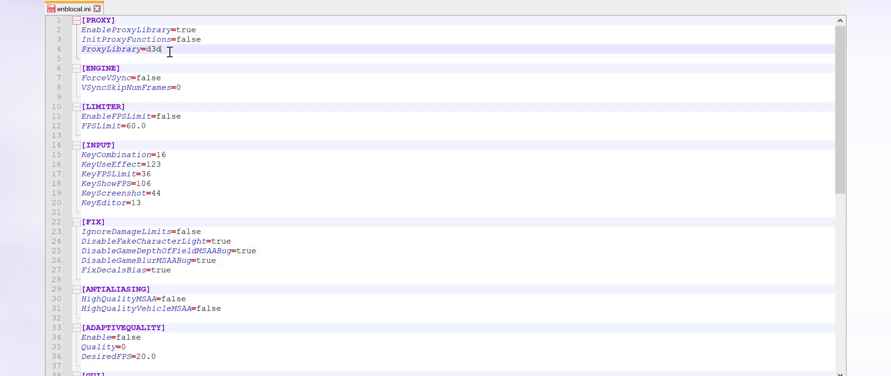
text(11.dll)
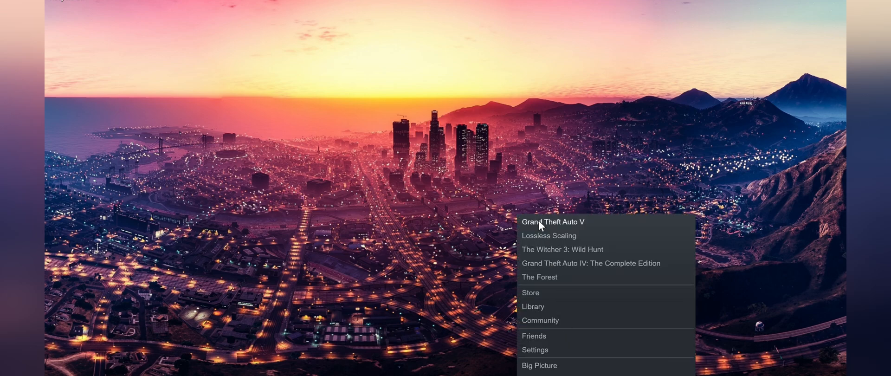
Launch GTA V and set MSAA and Reflection MSAA to X4 in the graphics settings.
click(551, 222)
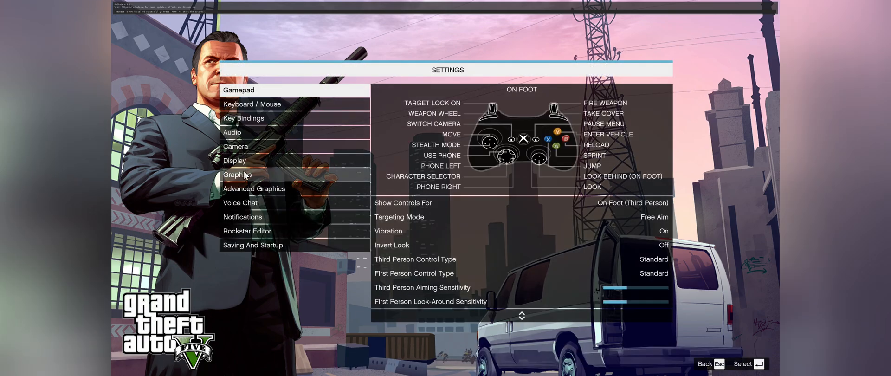
click(236, 175)
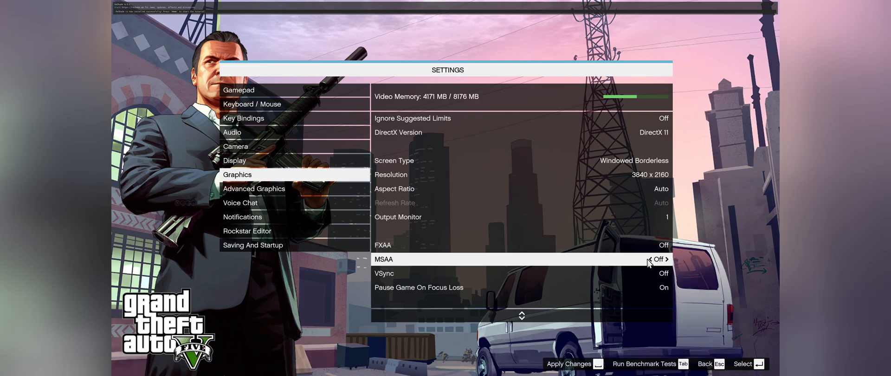
click(667, 259)
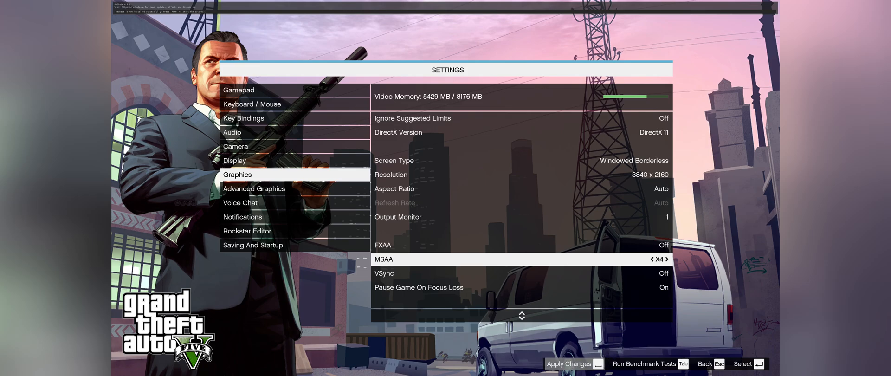
scroll(down, 3)
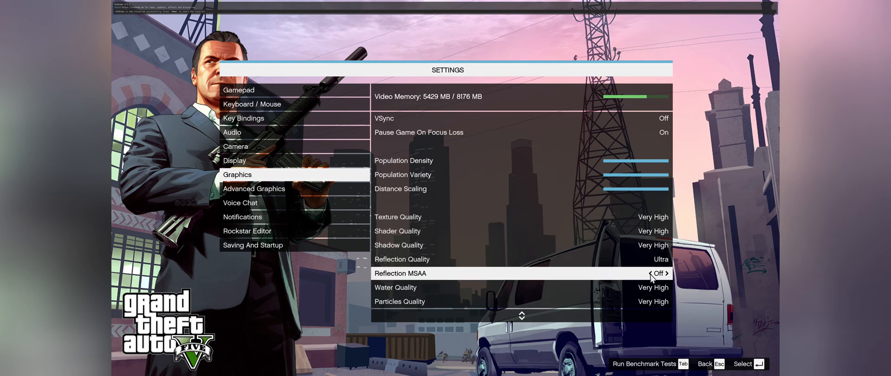
click(664, 273)
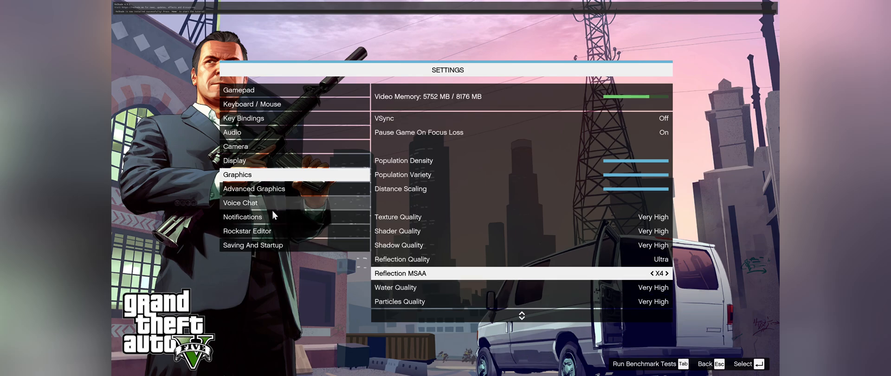
Review the Advanced Graphics options, grass quality and motion blur, then leave the settings.
click(254, 189)
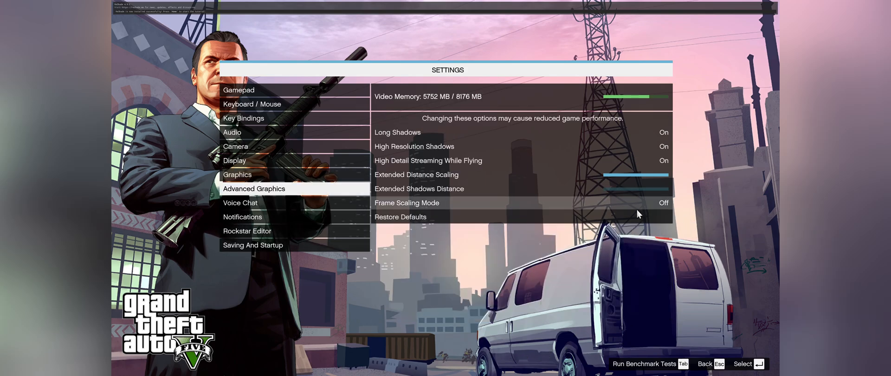
mouse_move(678, 217)
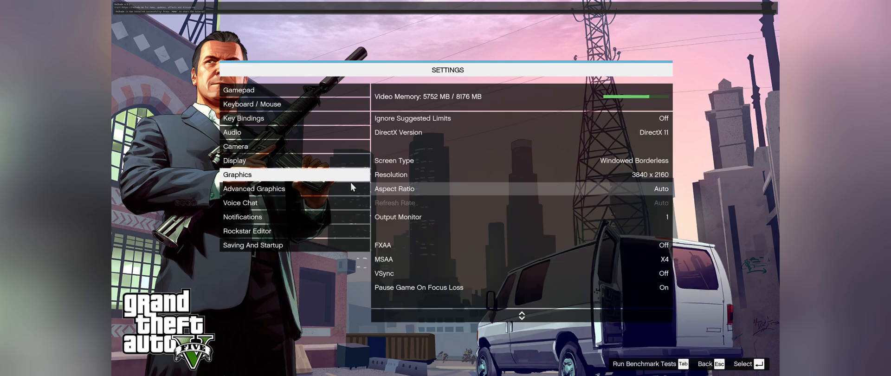
click(242, 216)
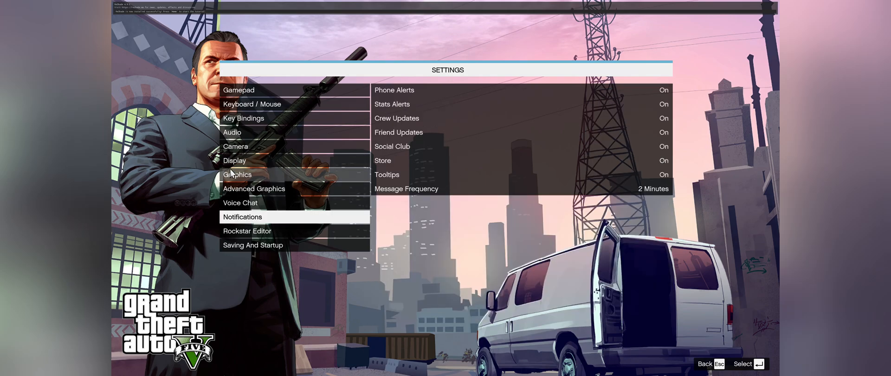
click(236, 174)
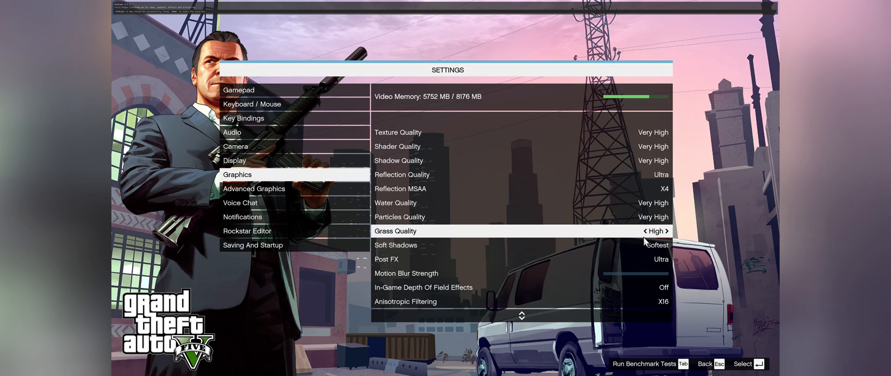
mouse_move(656, 245)
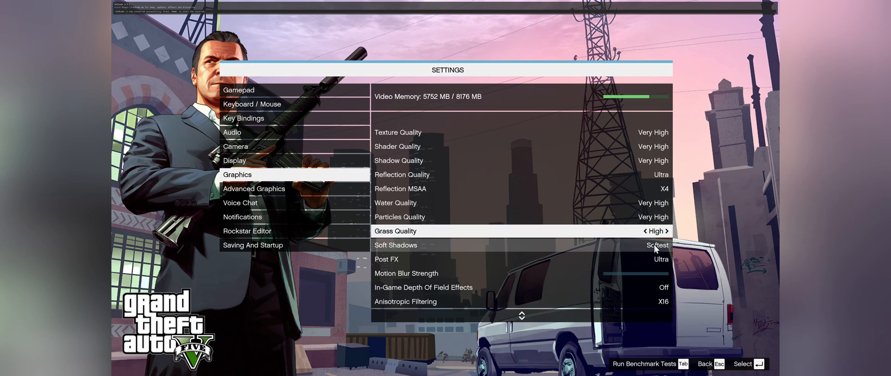
click(512, 245)
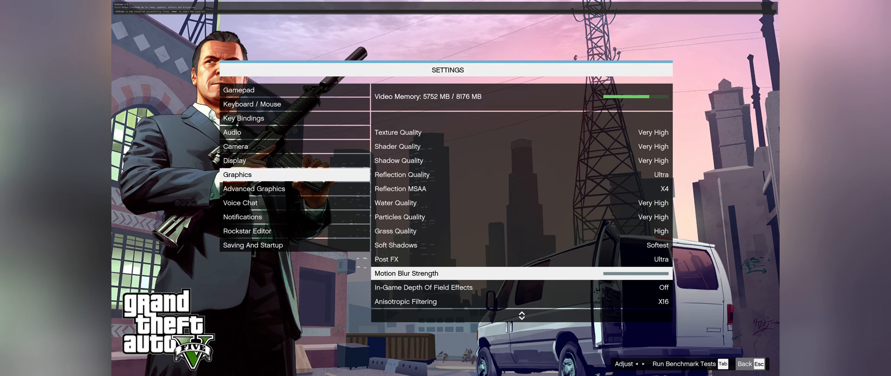
key(Escape)
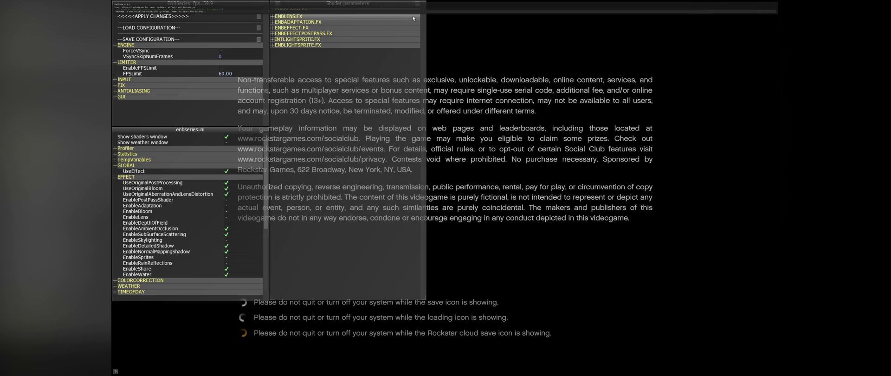
Close the ENB shader parameters window and collapse the ENGINE and LIMITER groups.
click(417, 5)
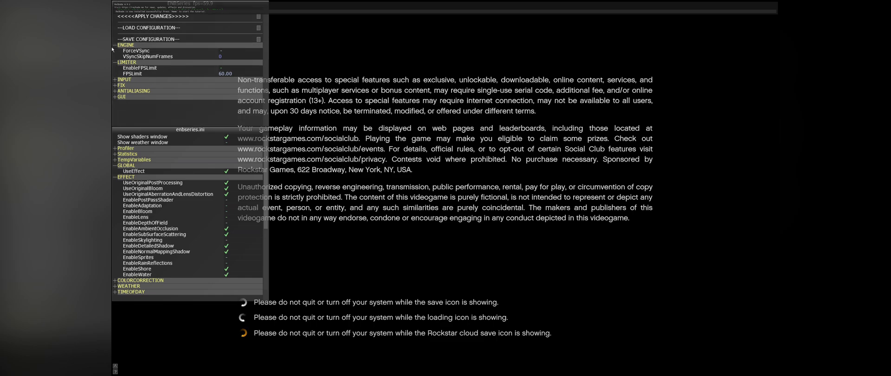
click(113, 45)
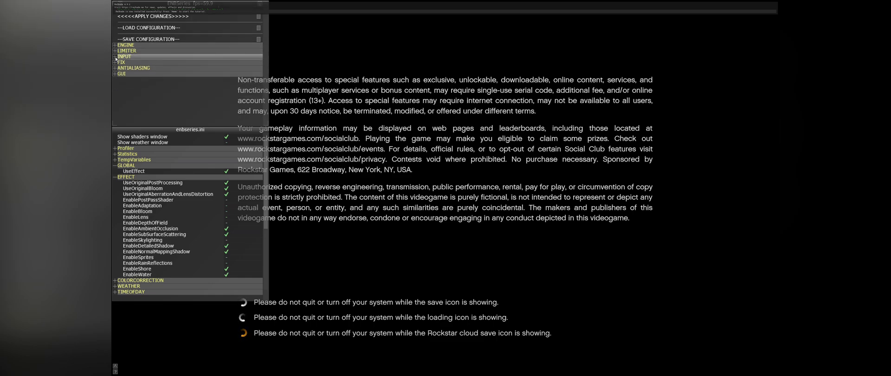
click(117, 62)
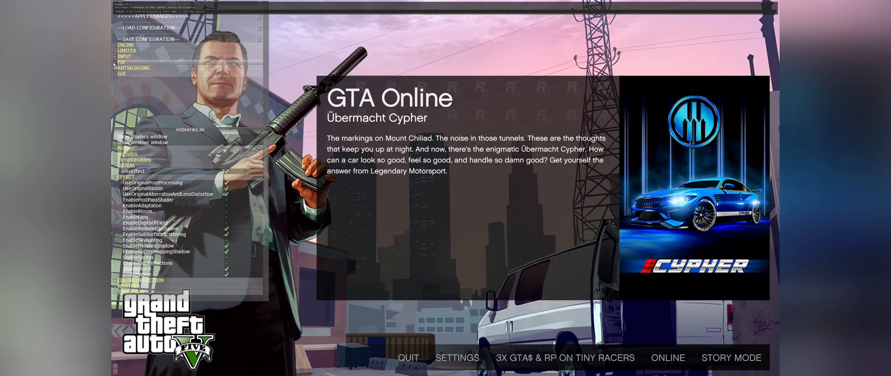
click(134, 68)
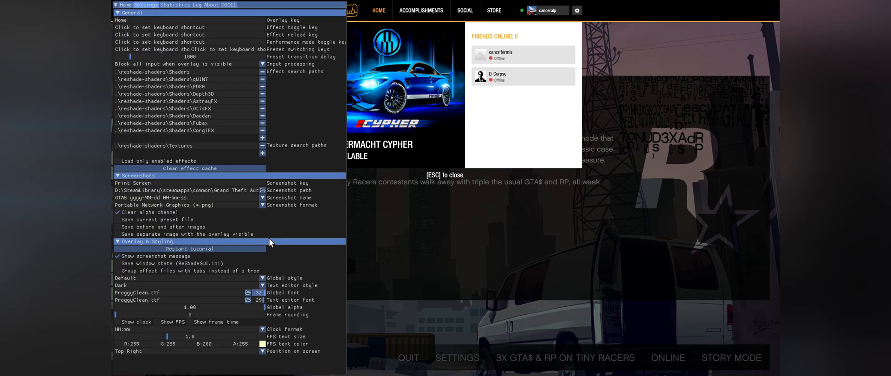
Bind ReShade's overlay key to Numpad - and effect toggle to Numpad +, loading only enabled effects.
click(125, 5)
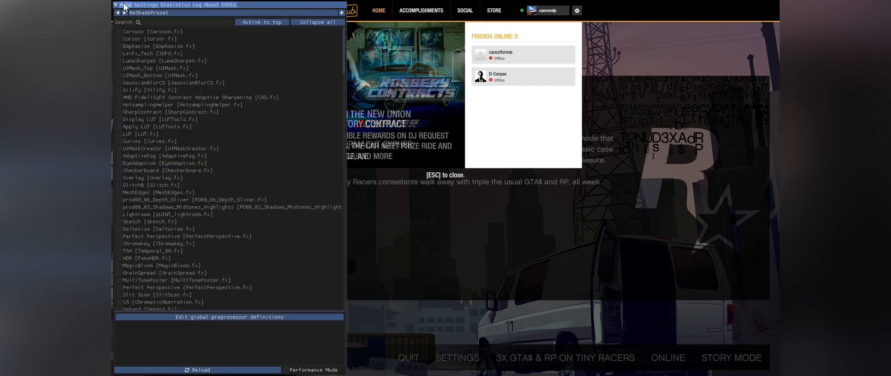
click(146, 5)
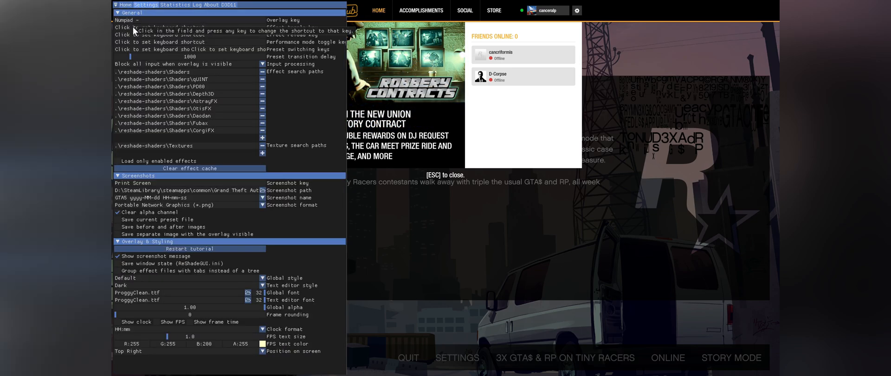
click(117, 226)
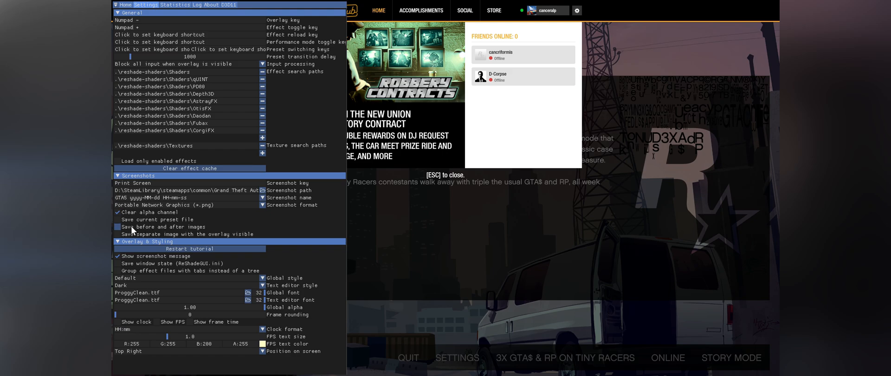
click(118, 226)
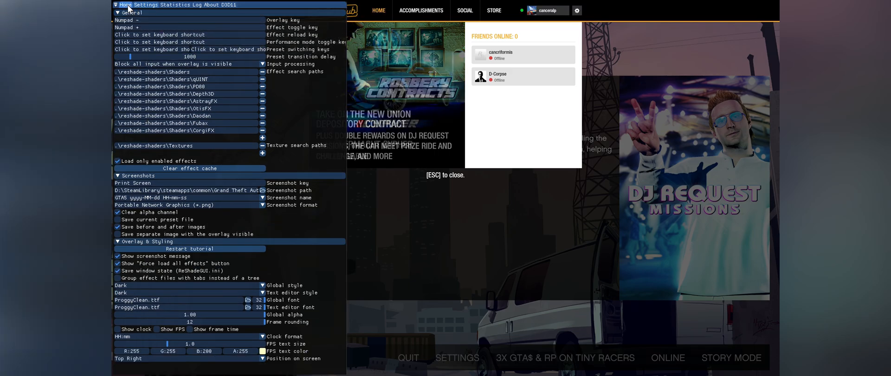
click(125, 5)
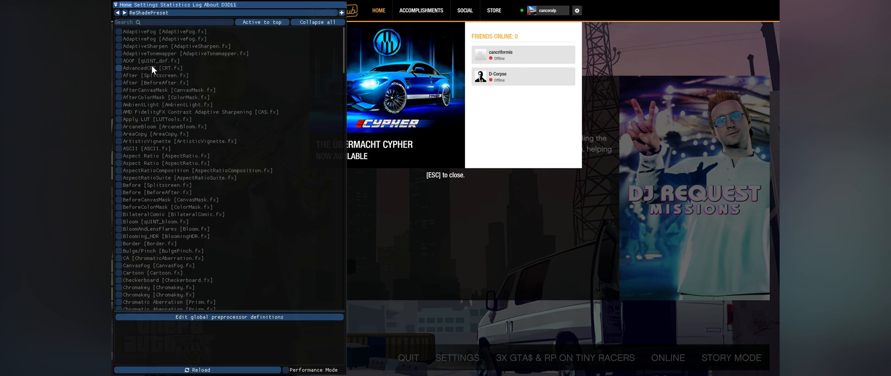
Enable the FXAA [FXAA.fx] effect in ReShade and switch to Performance Mode.
scroll(down, 3)
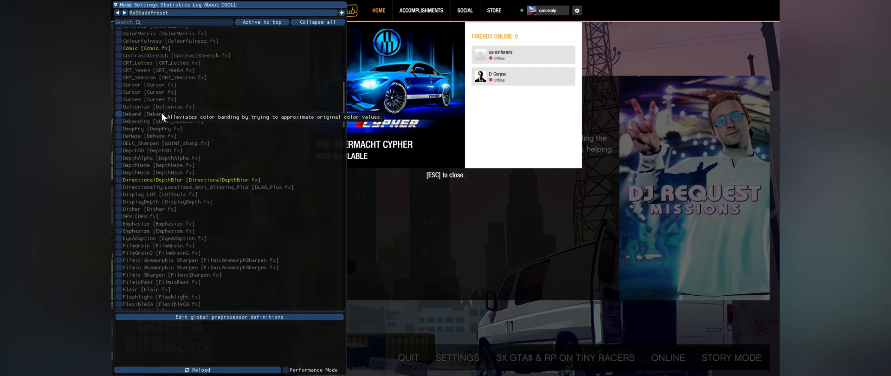
scroll(down, 3)
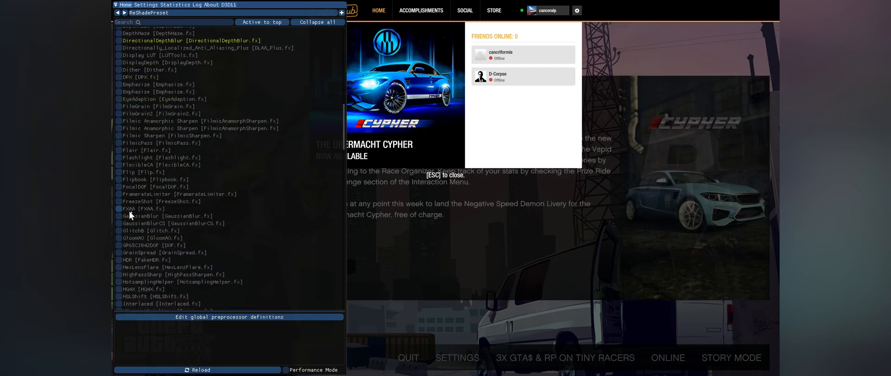
click(118, 208)
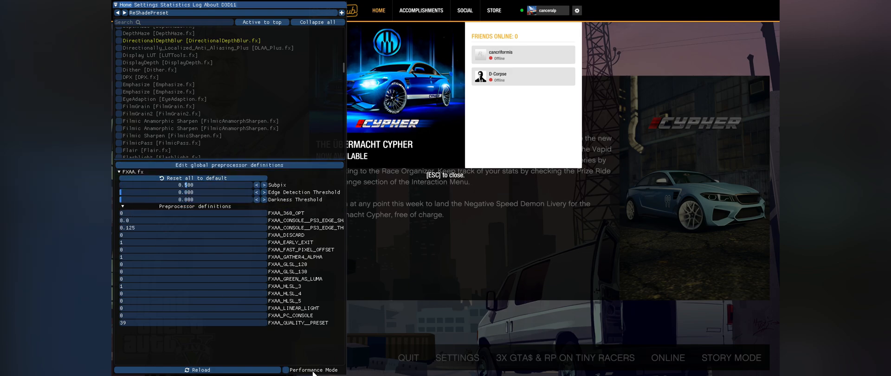
click(146, 5)
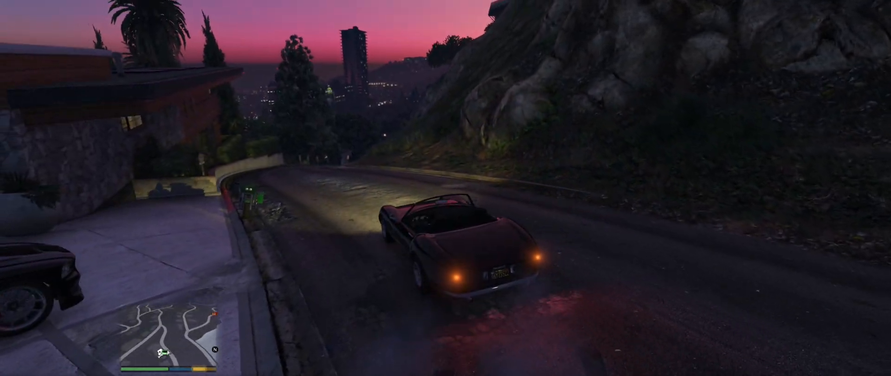
Drive the convertible forward up the dusky hillside road toward the city skyline.
key(w)
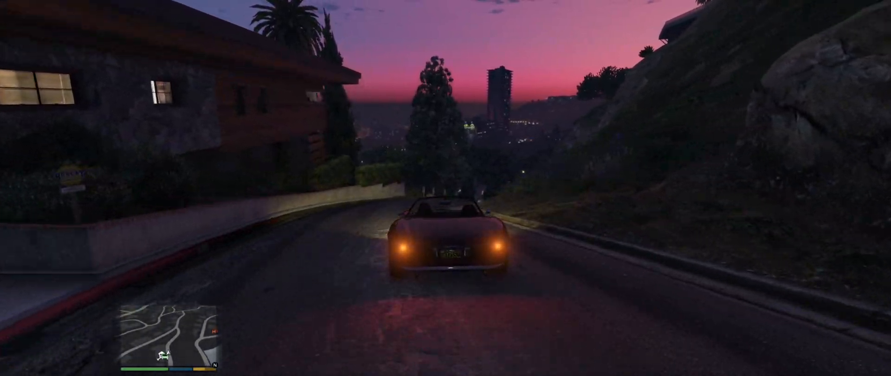